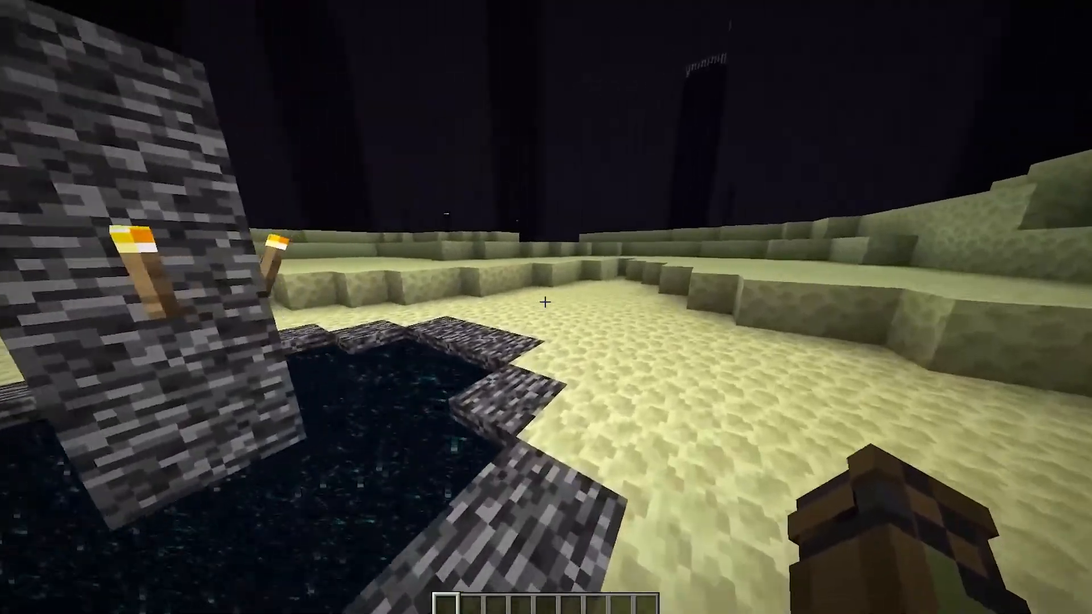
mouse_move(546, 307)
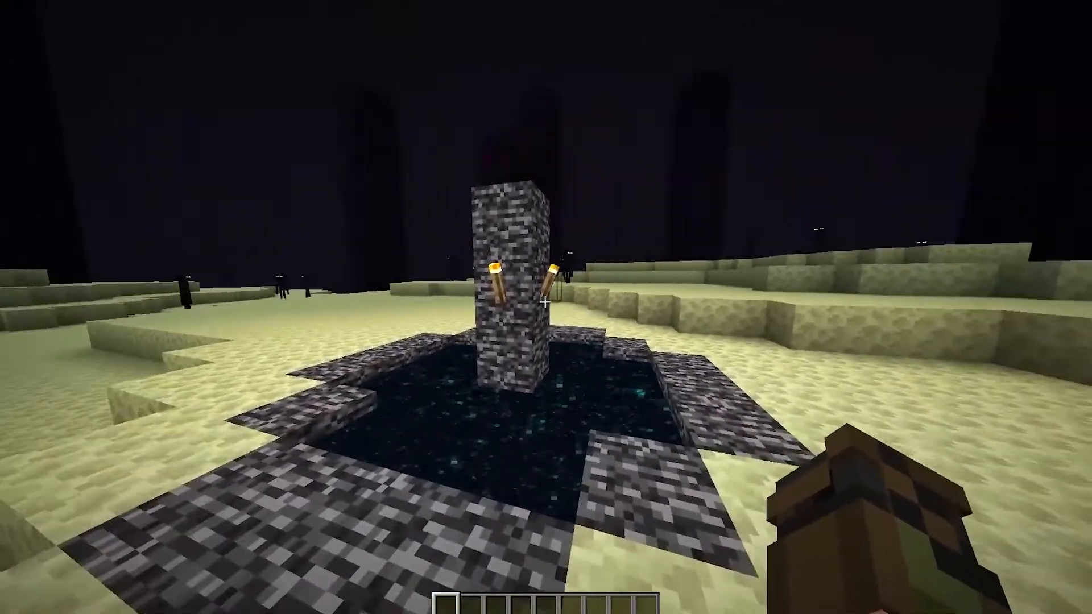
mouse_move(546, 308)
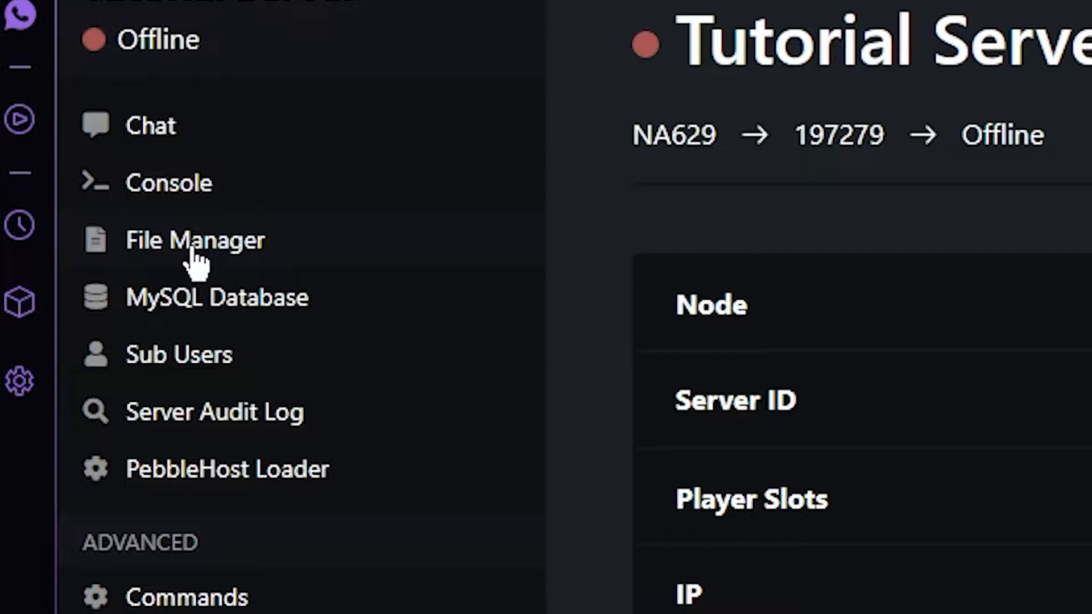
Select the world folder in the server File Manager and download it as a ZIP.
click(196, 240)
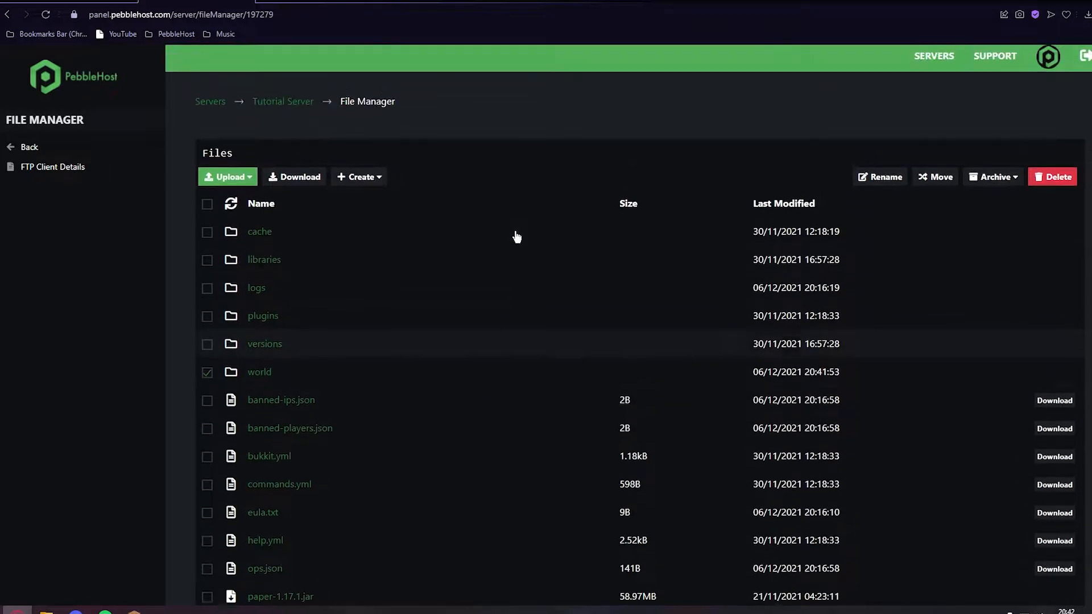
click(299, 179)
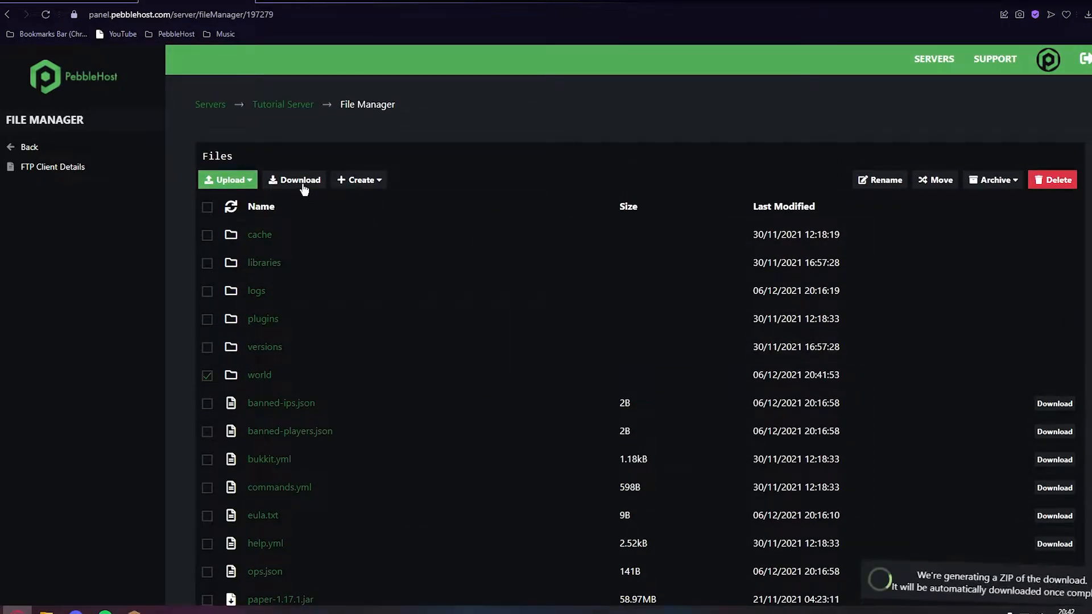
click(295, 180)
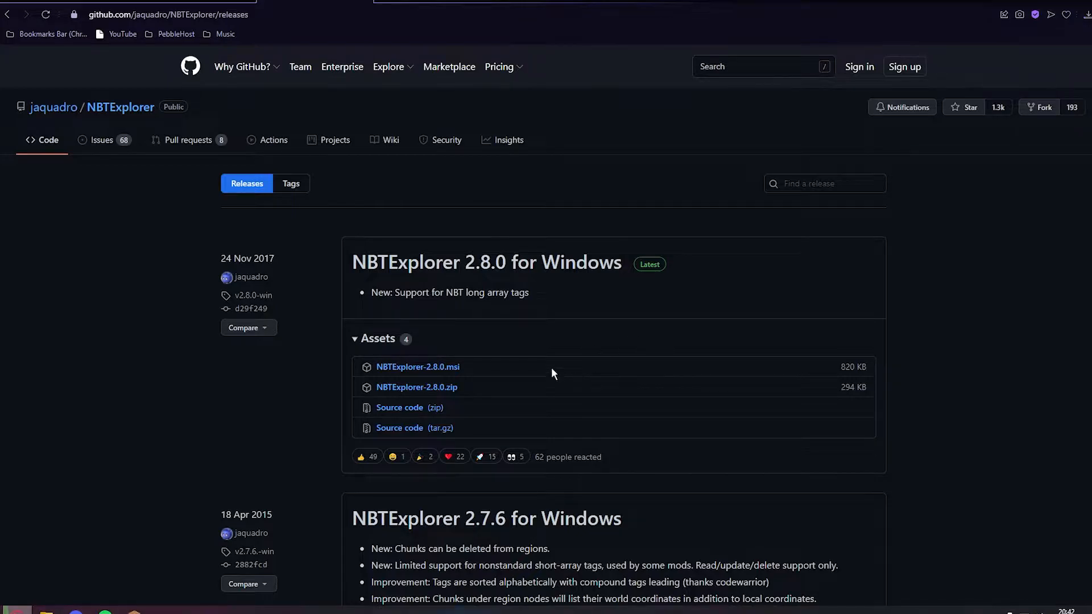
mouse_move(500, 290)
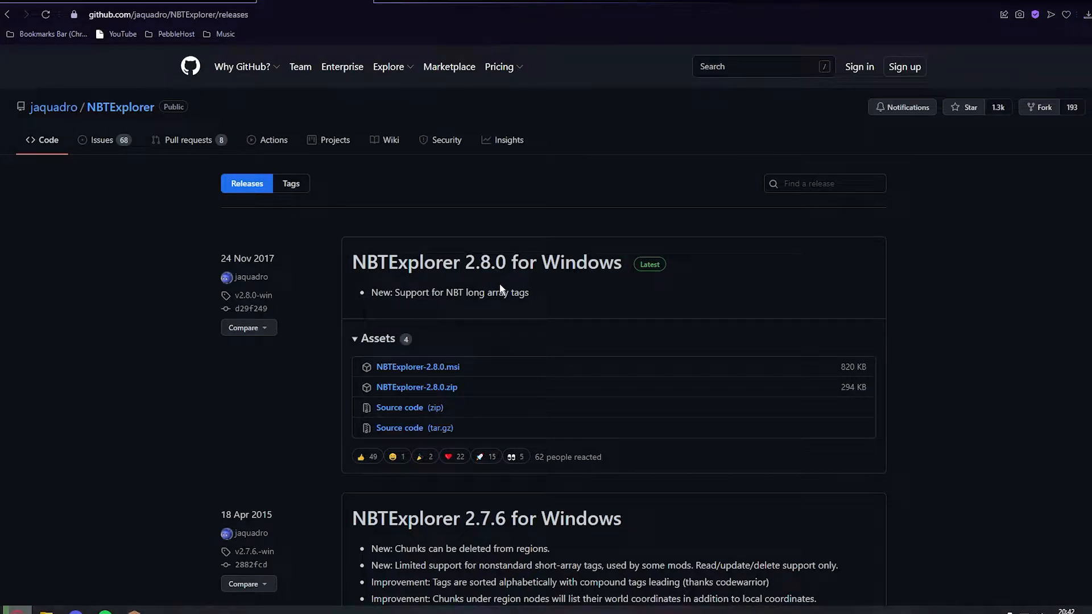
Save NBTExplorer-2.8.0.msi from the GitHub release assets into Downloads.
scroll(down, 3)
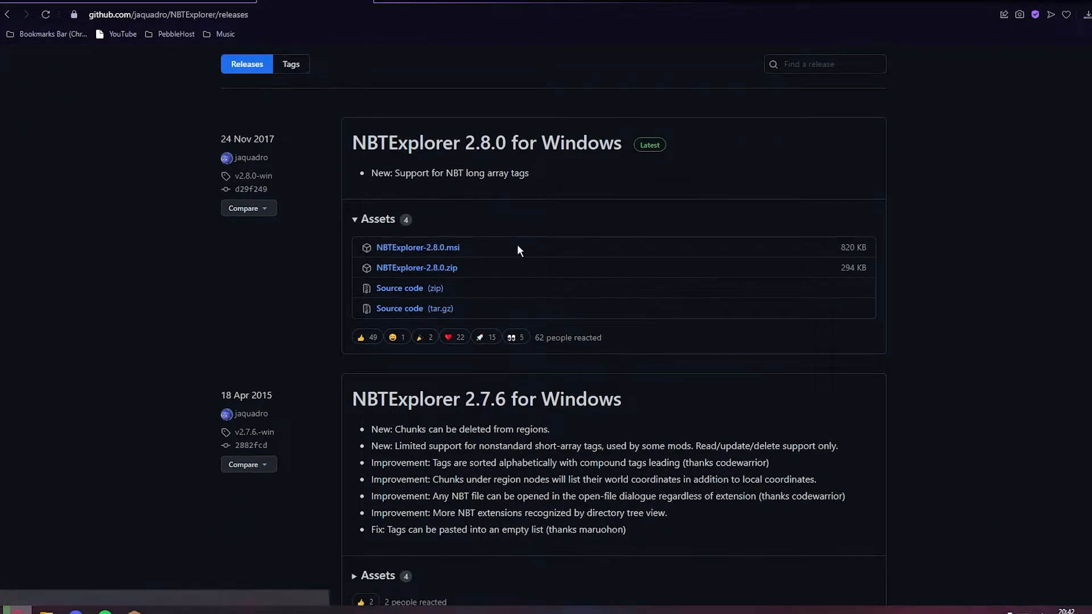
mouse_move(411, 255)
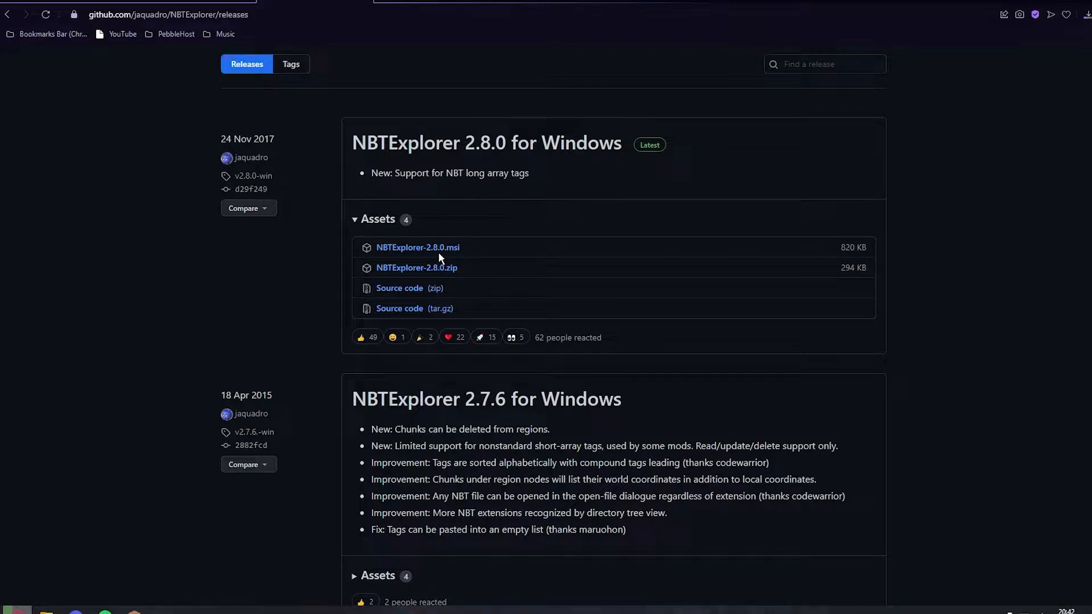
mouse_move(456, 260)
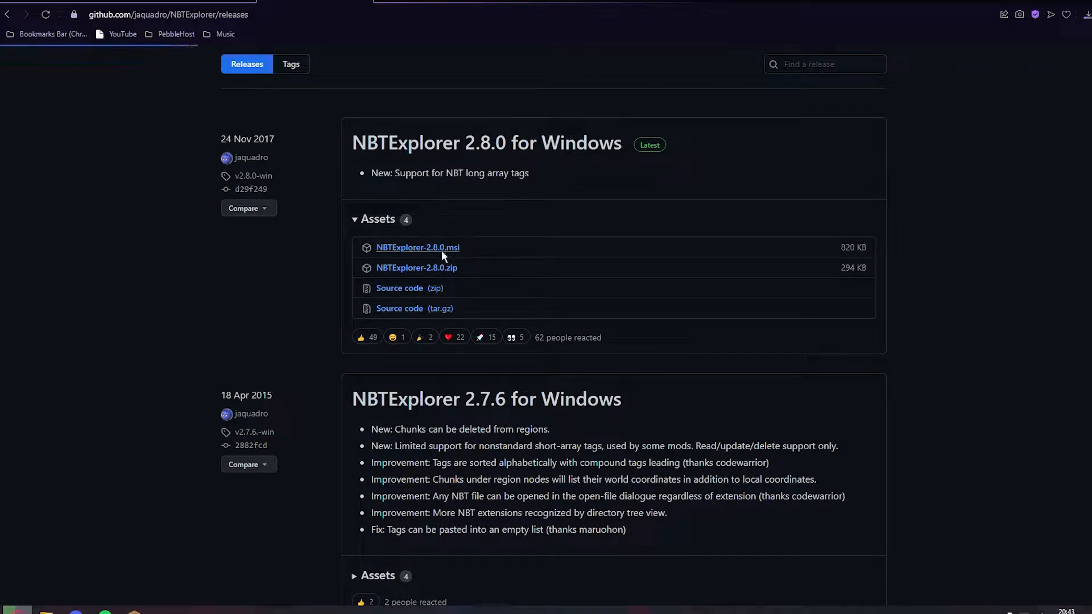
click(418, 248)
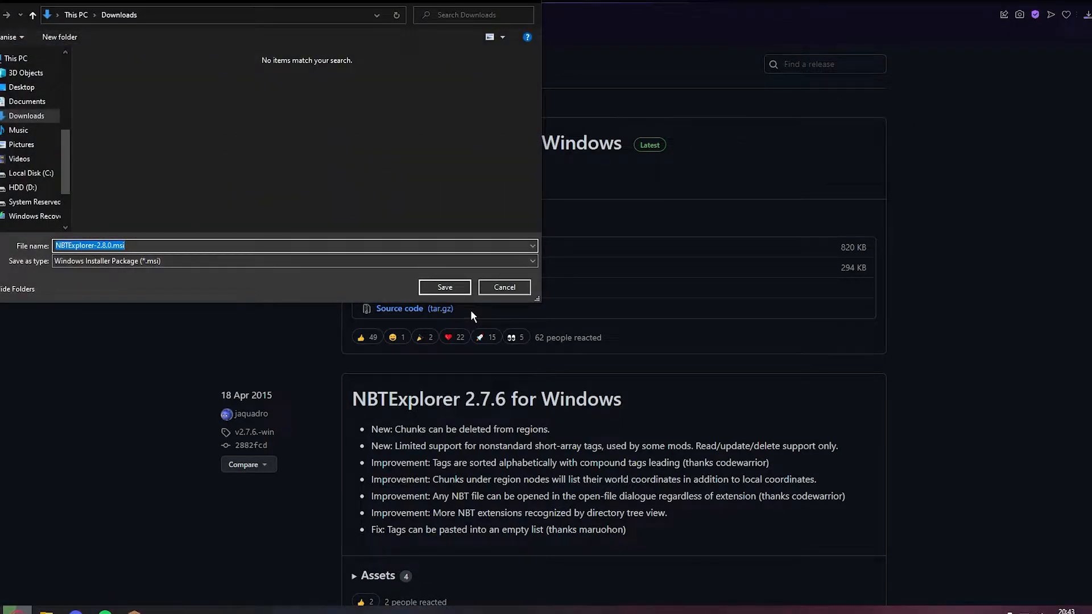
click(444, 287)
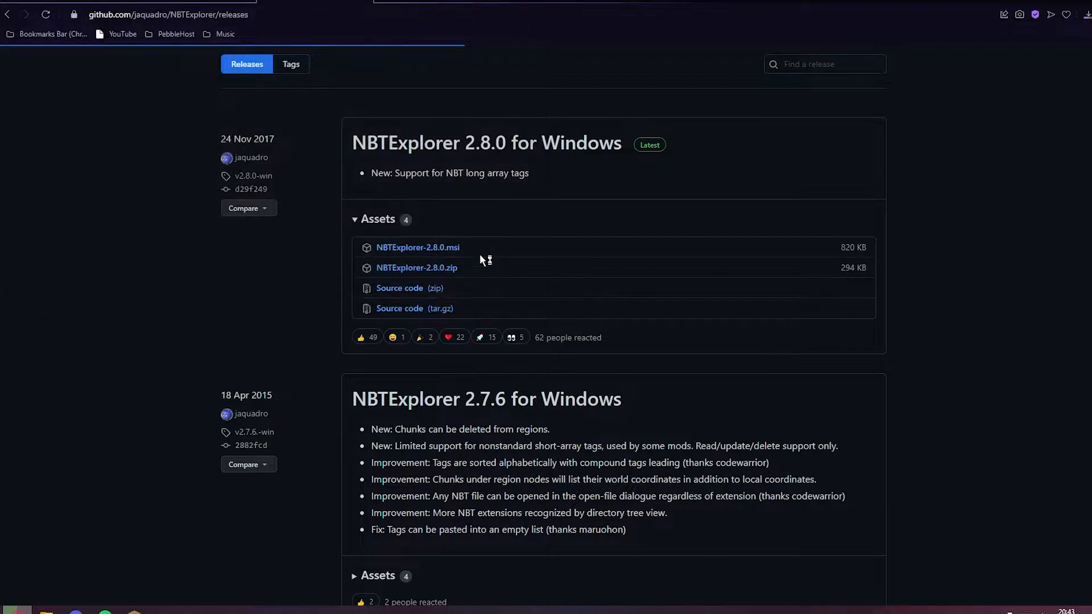
click(418, 247)
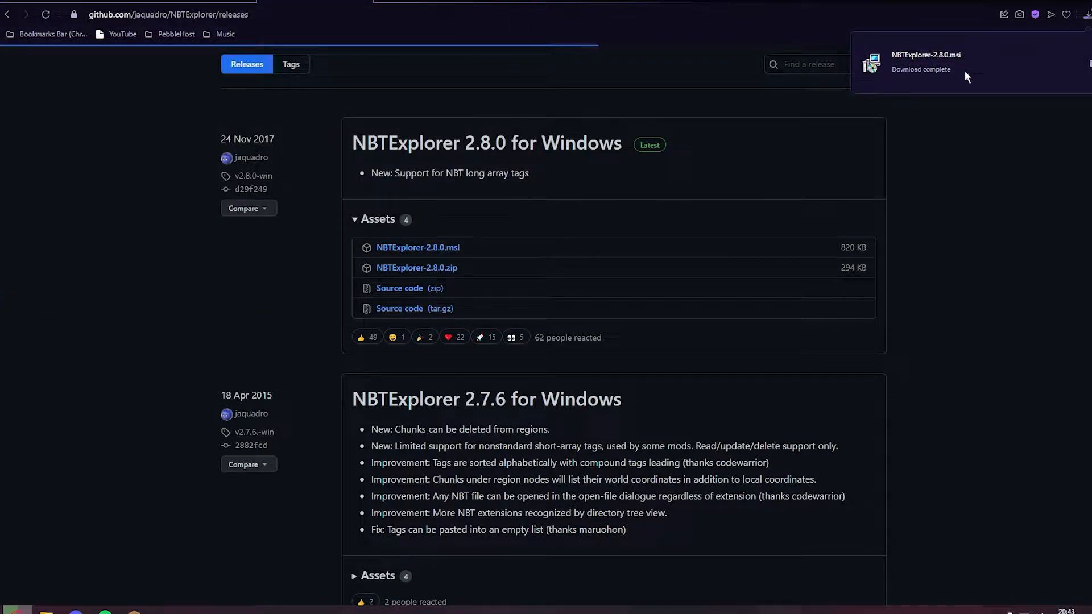
Run the NBTExplorer installer, accept the license, and keep the default install folder.
click(927, 55)
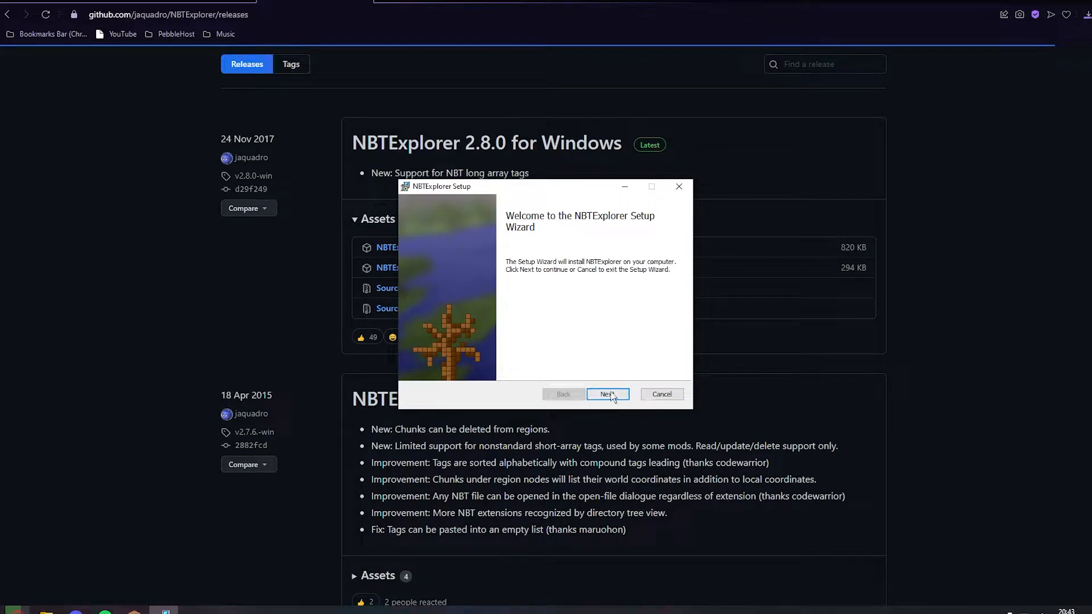
click(607, 394)
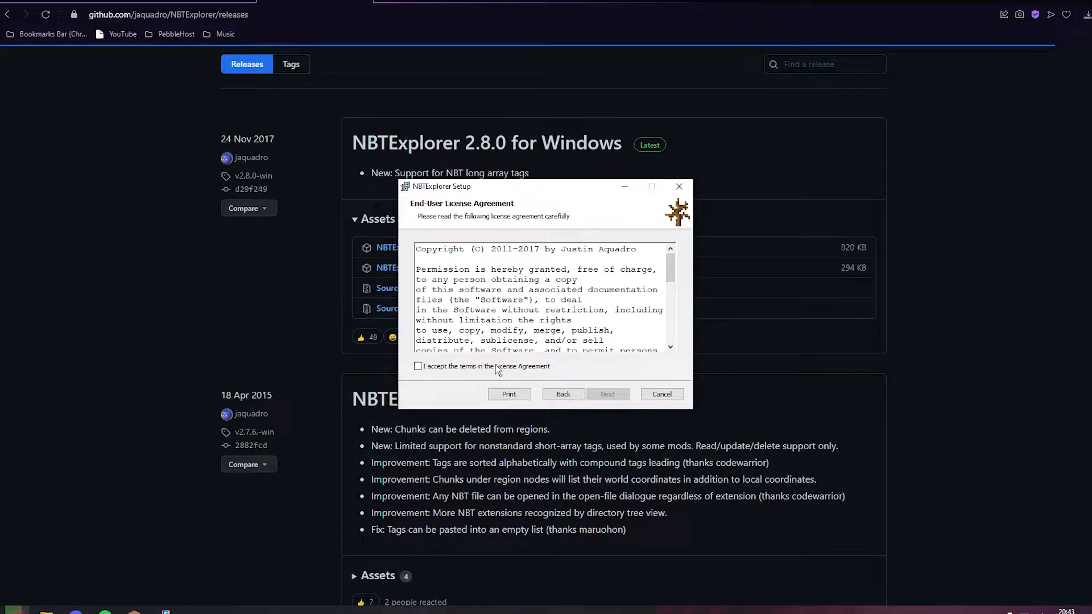
click(607, 394)
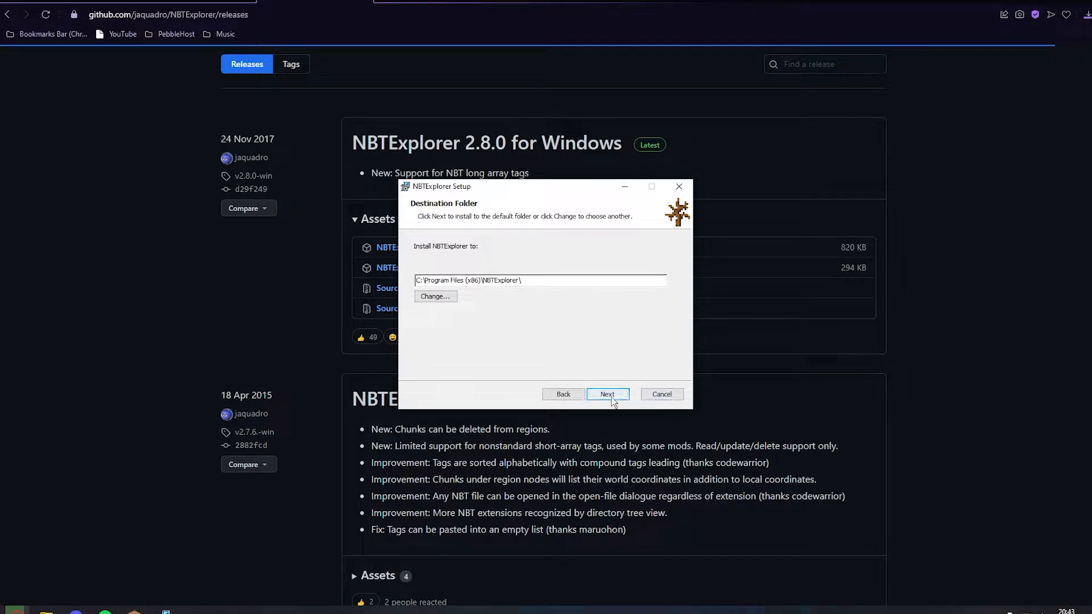
click(607, 395)
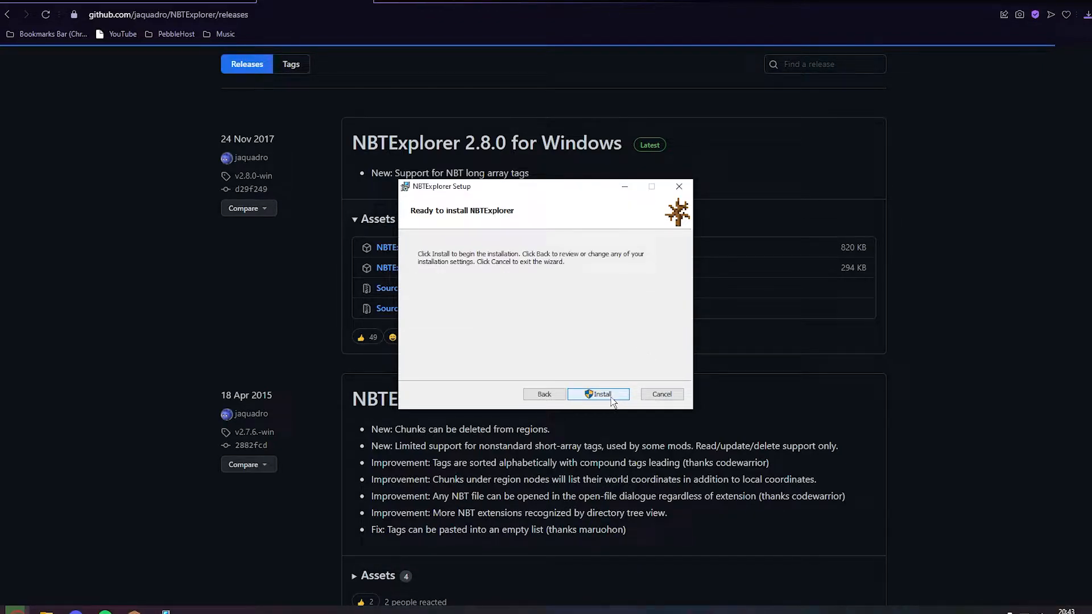
Install NBTExplorer and finish setup with Launch NBTExplorer ticked.
click(598, 394)
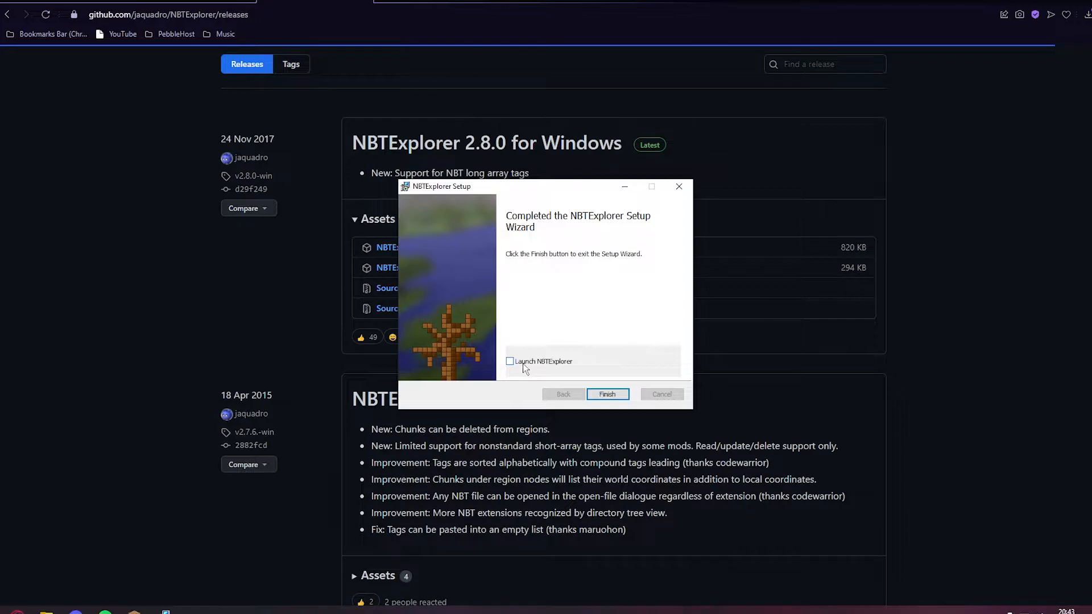
click(509, 360)
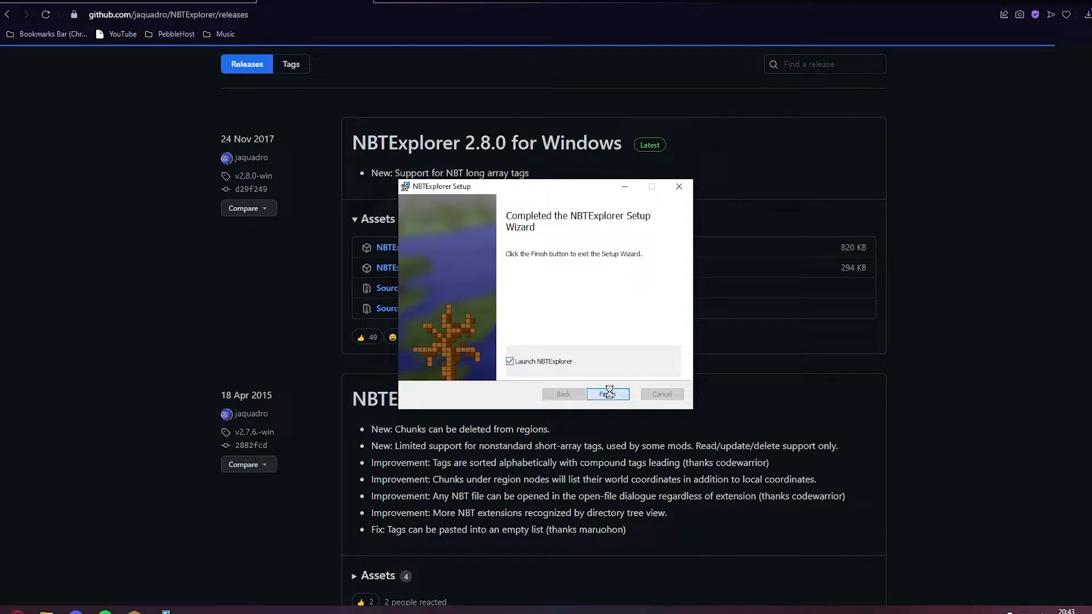
click(607, 394)
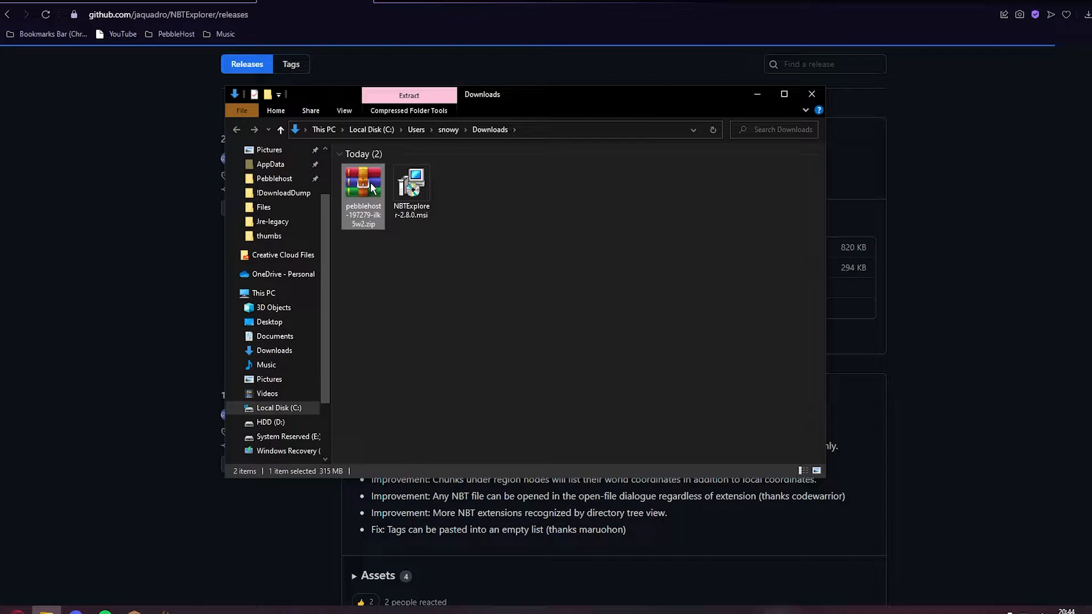
Extract the pebblehost world ZIP here in Downloads.
right_click(411, 180)
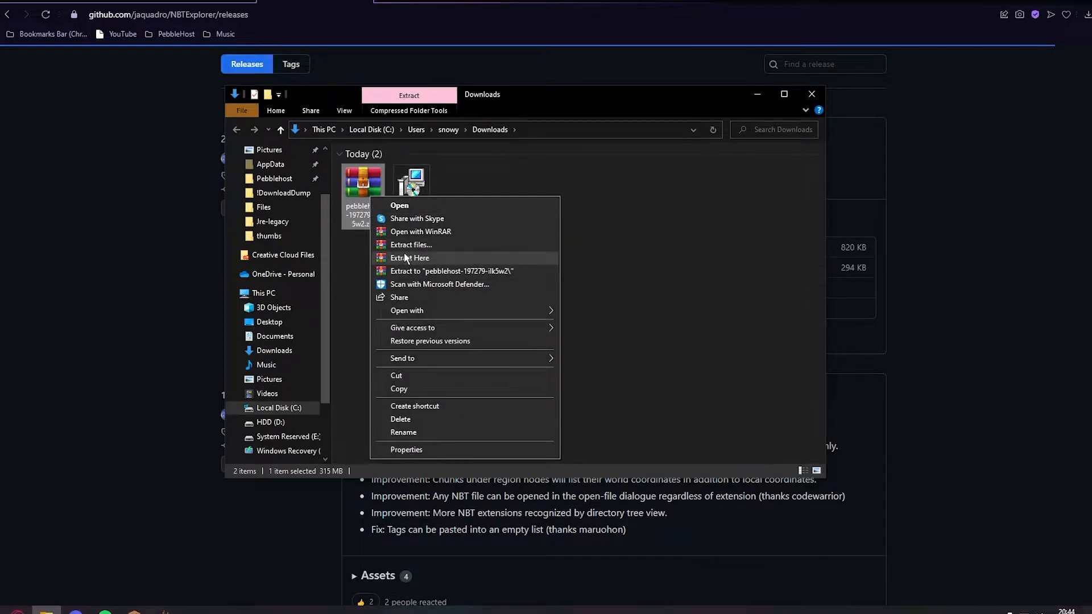
click(409, 257)
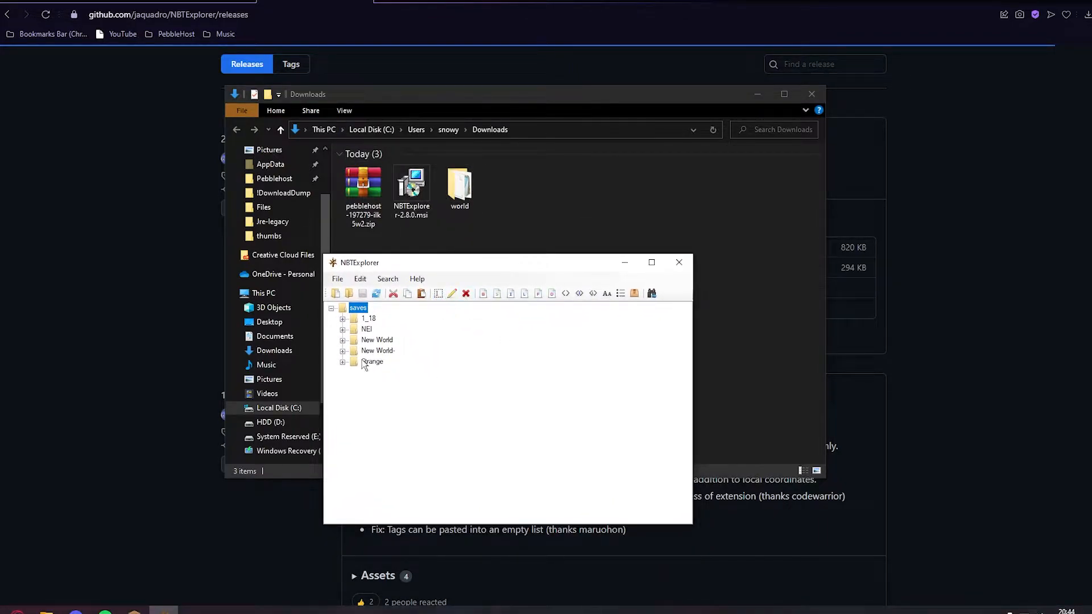
mouse_move(375, 374)
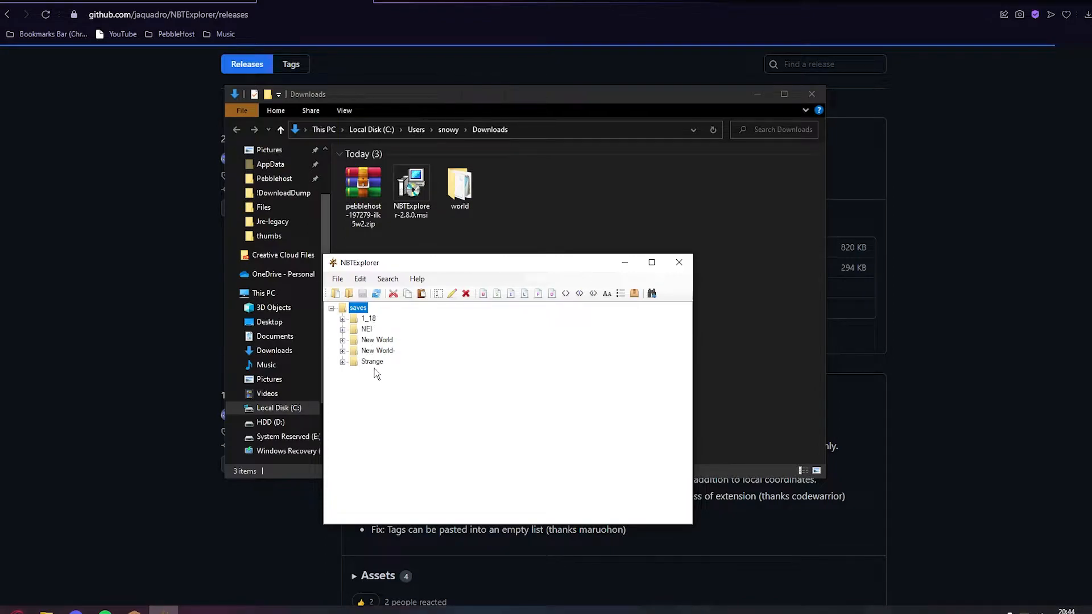
mouse_move(375, 348)
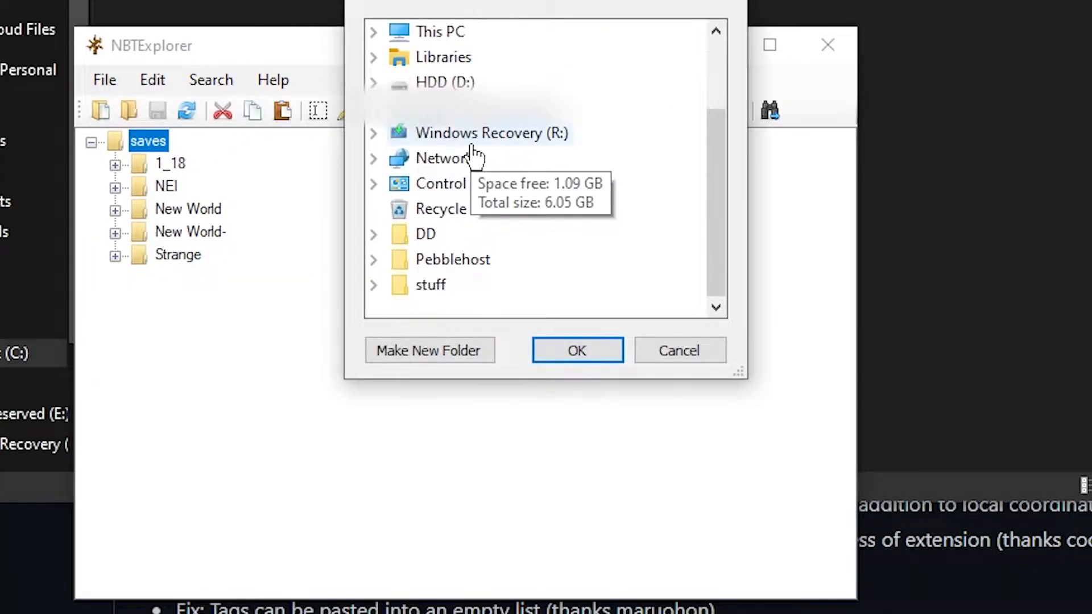
Open the extracted world folder from Downloads in NBTExplorer.
click(374, 31)
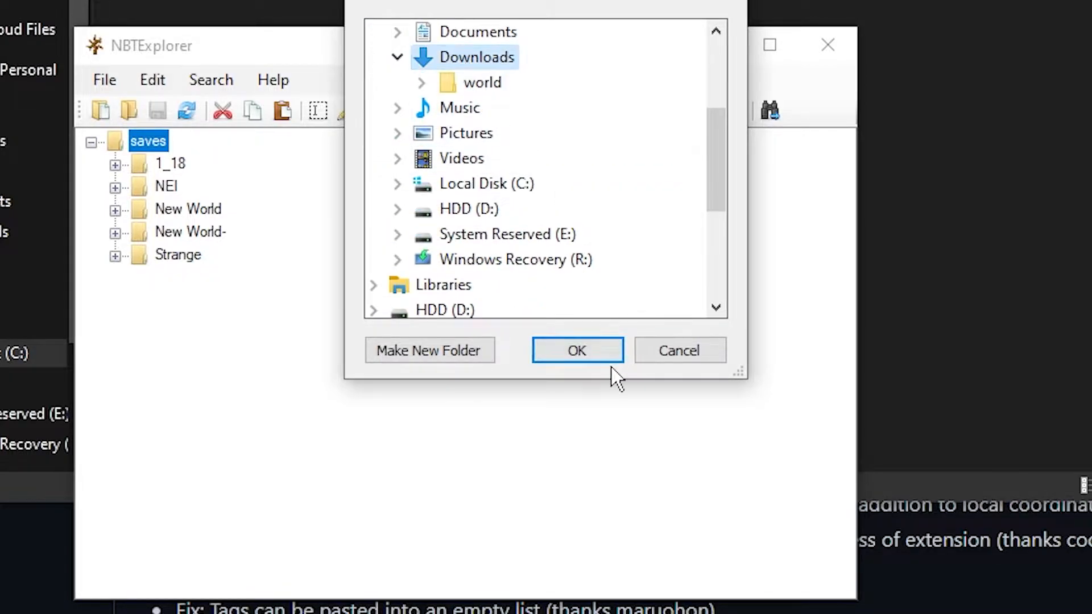
click(420, 82)
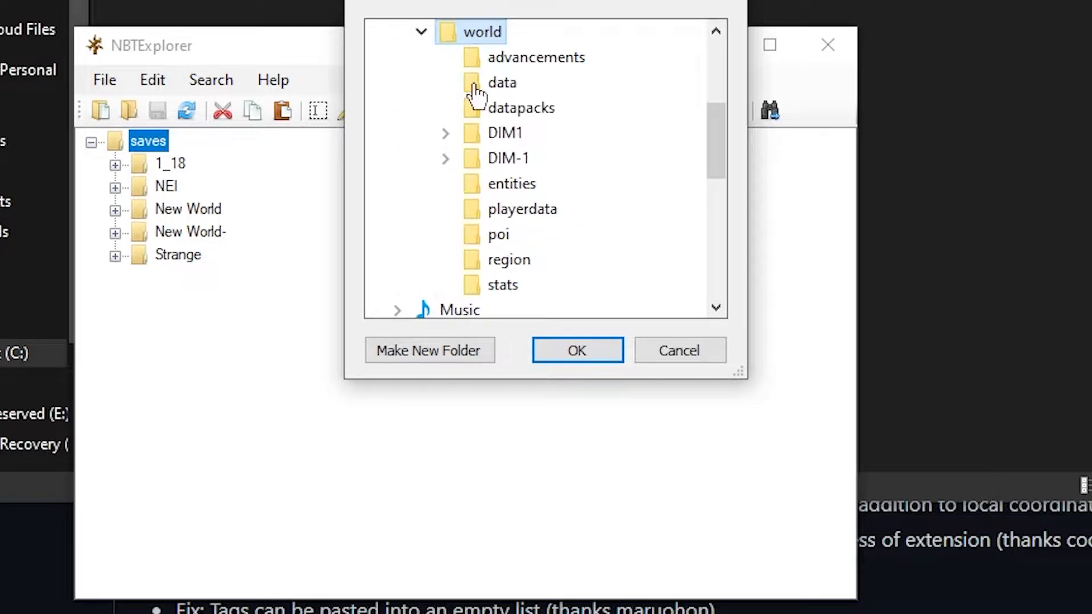
click(577, 350)
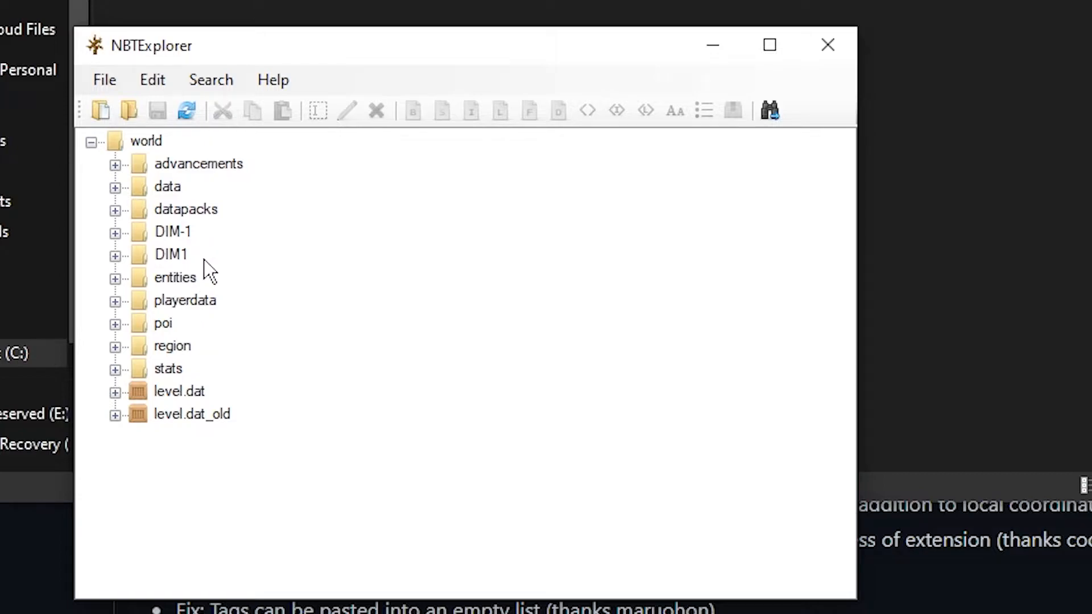
mouse_move(155, 410)
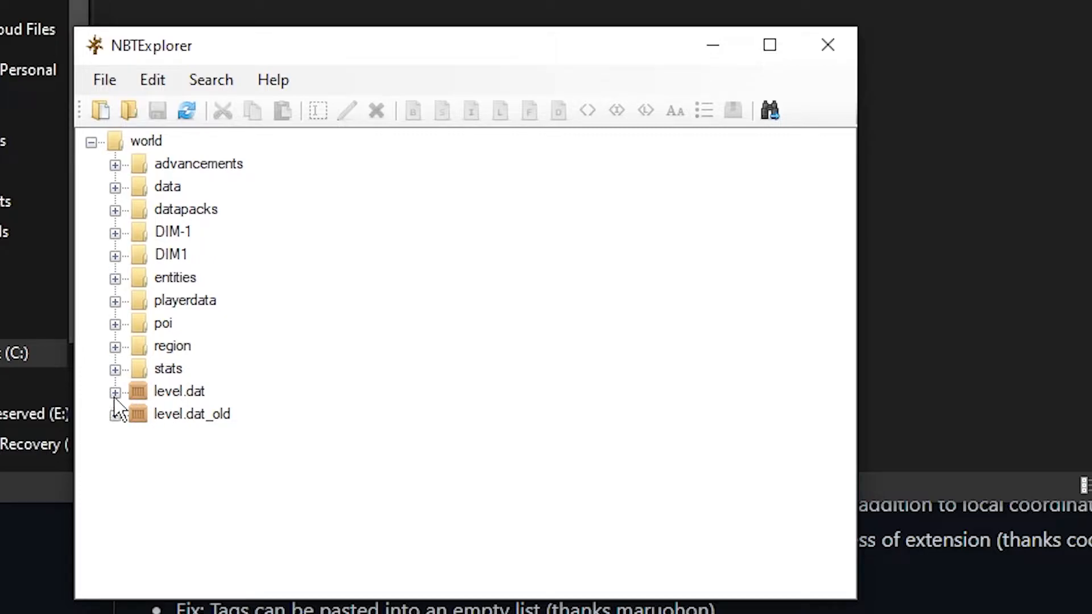
Delete DragonFight from level.dat's Data compound and save the file.
click(115, 391)
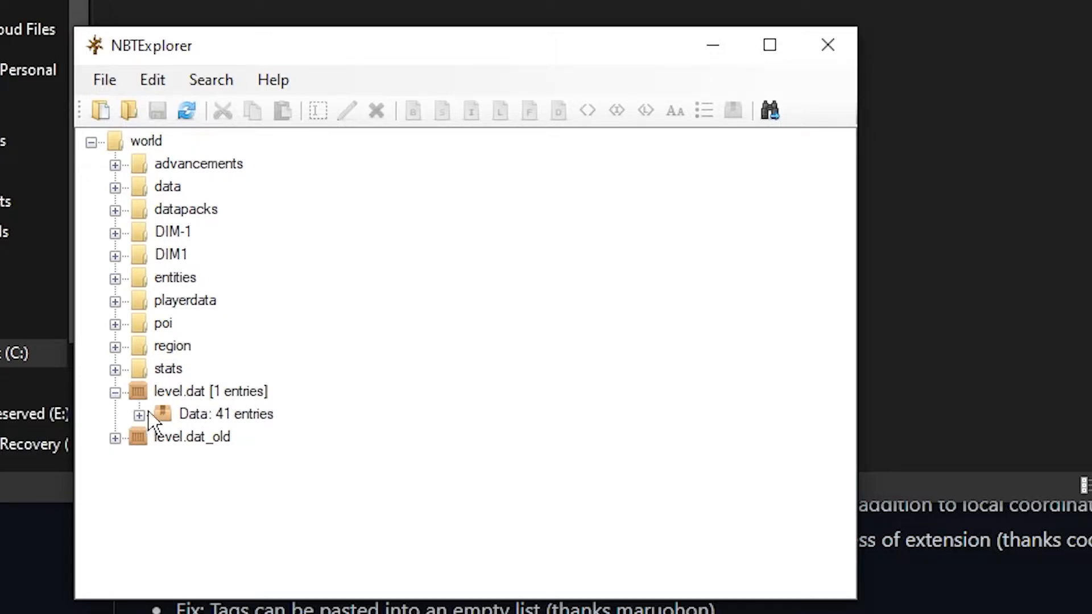
click(140, 413)
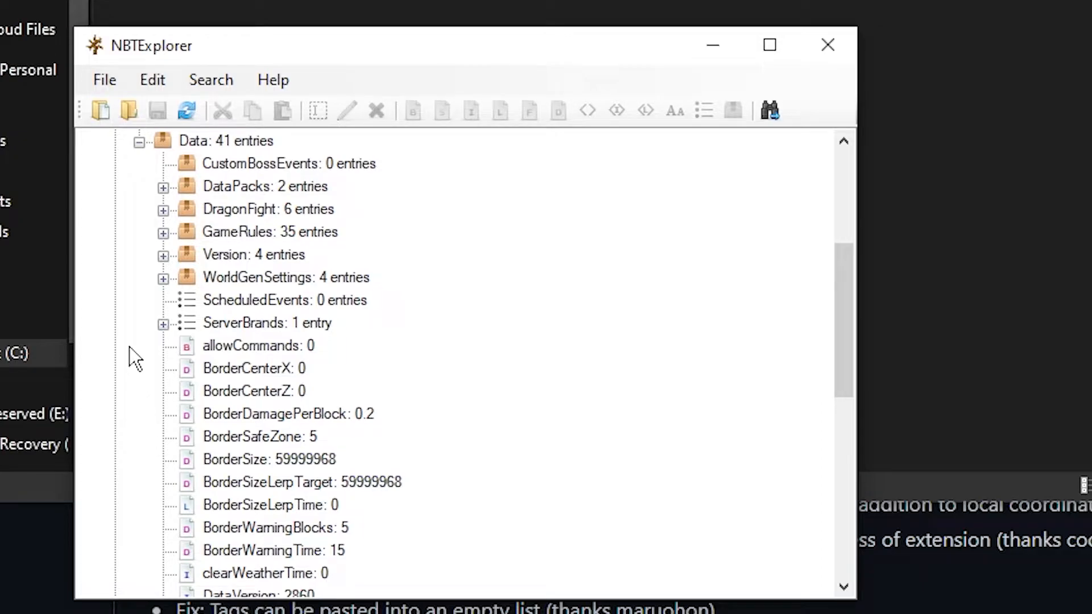
scroll(down, 3)
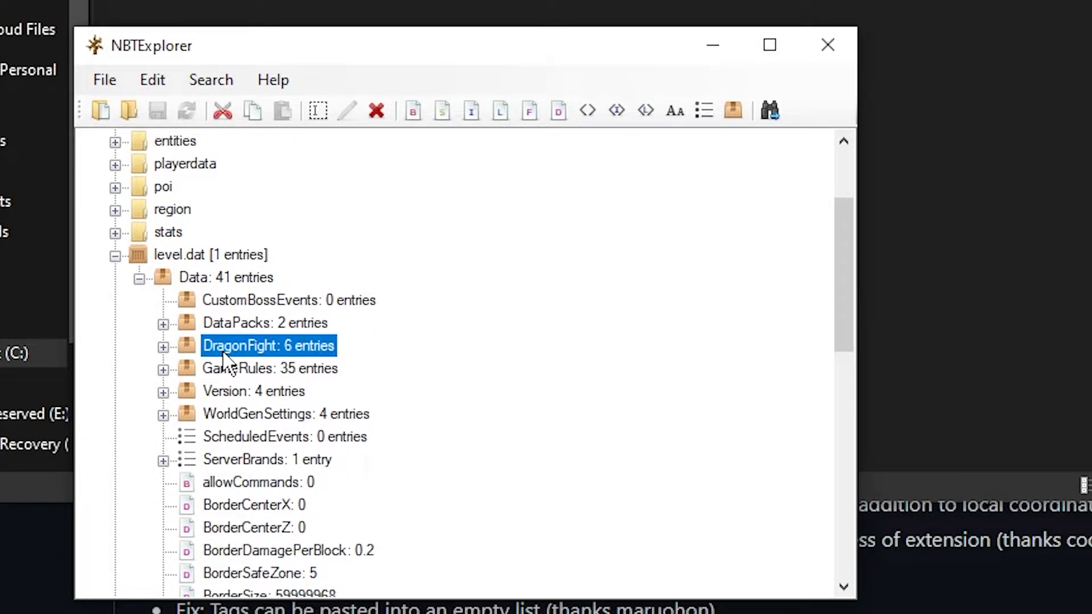
mouse_move(381, 233)
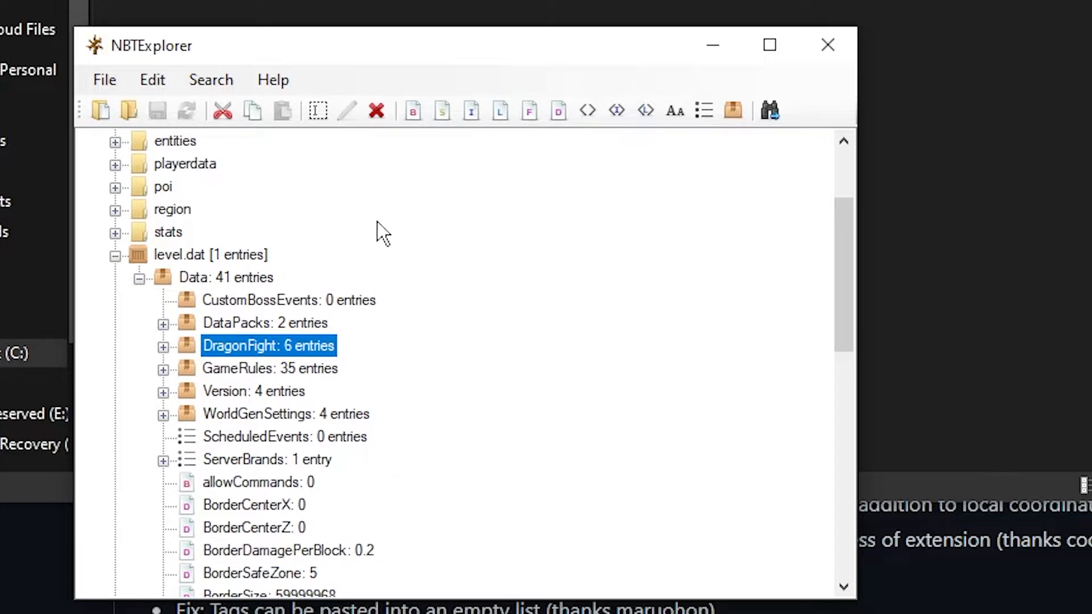
click(376, 111)
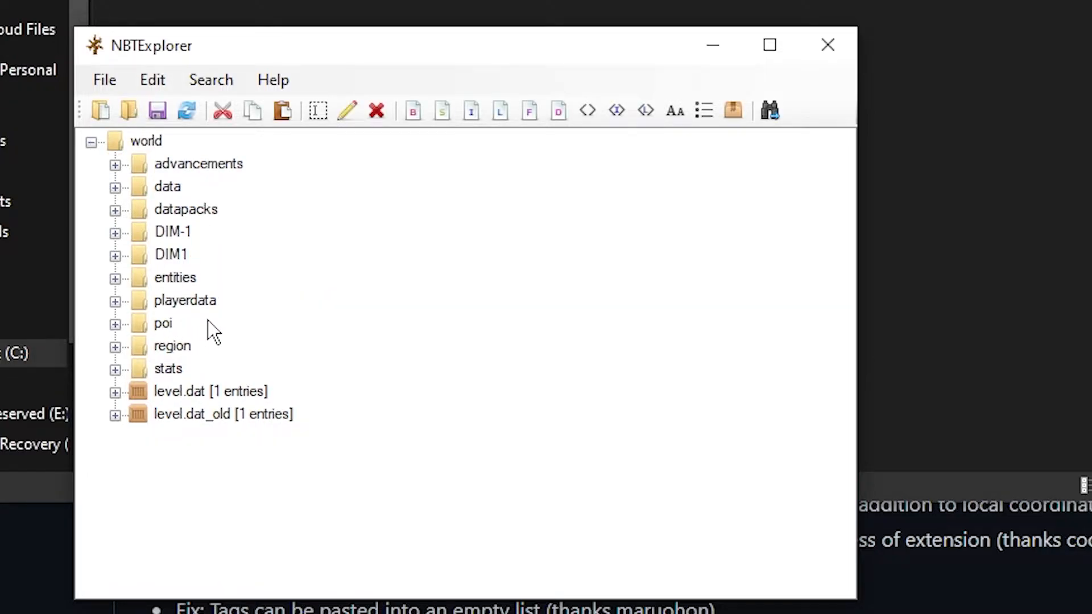
click(103, 79)
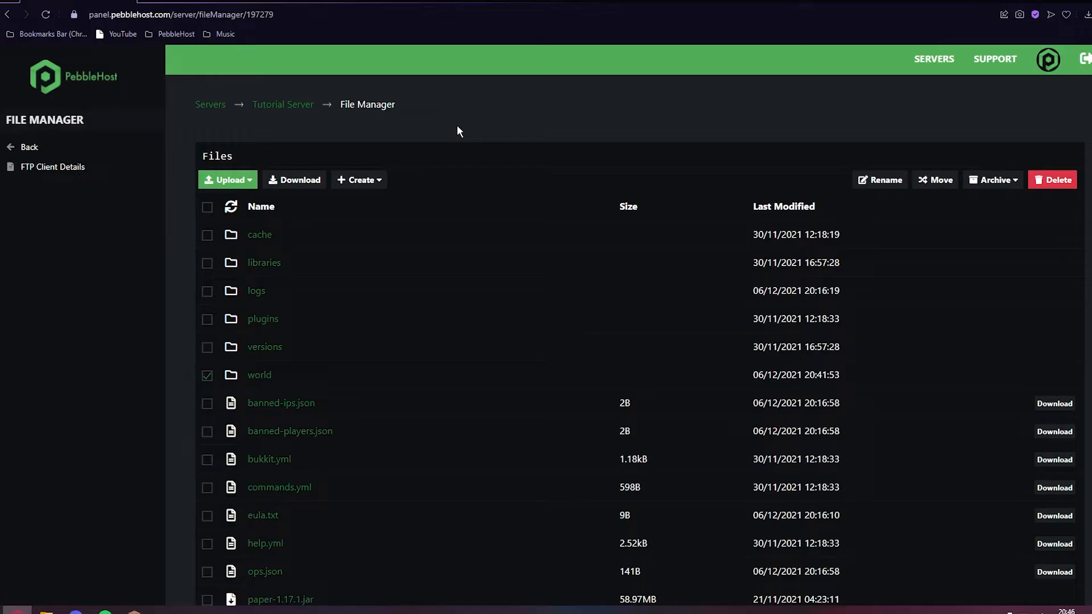
mouse_move(397, 345)
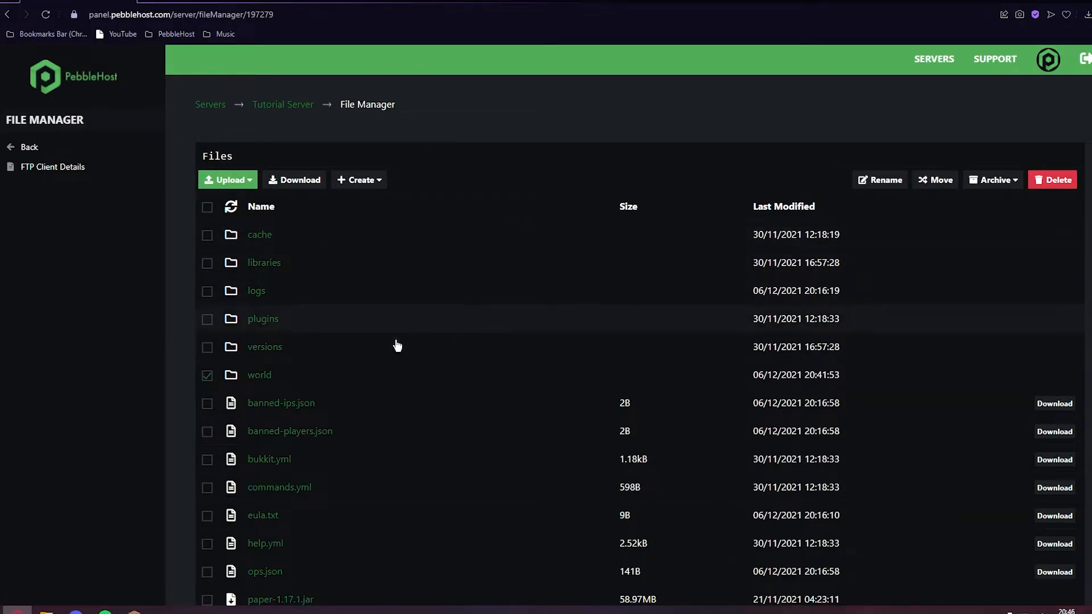
Select the world folder on the server and confirm its deletion.
click(207, 375)
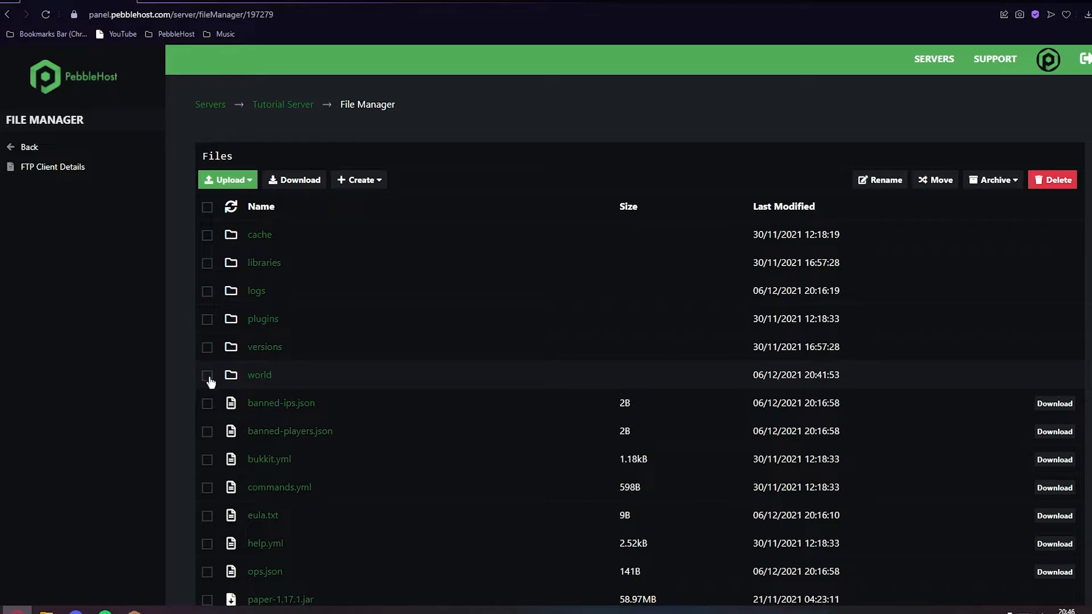
click(207, 375)
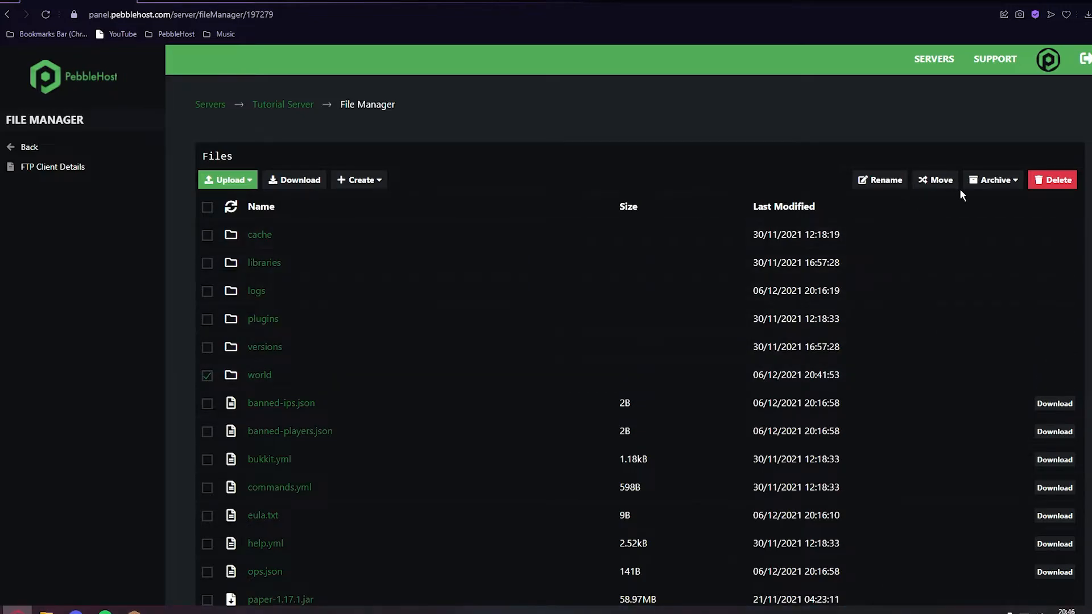
click(1051, 180)
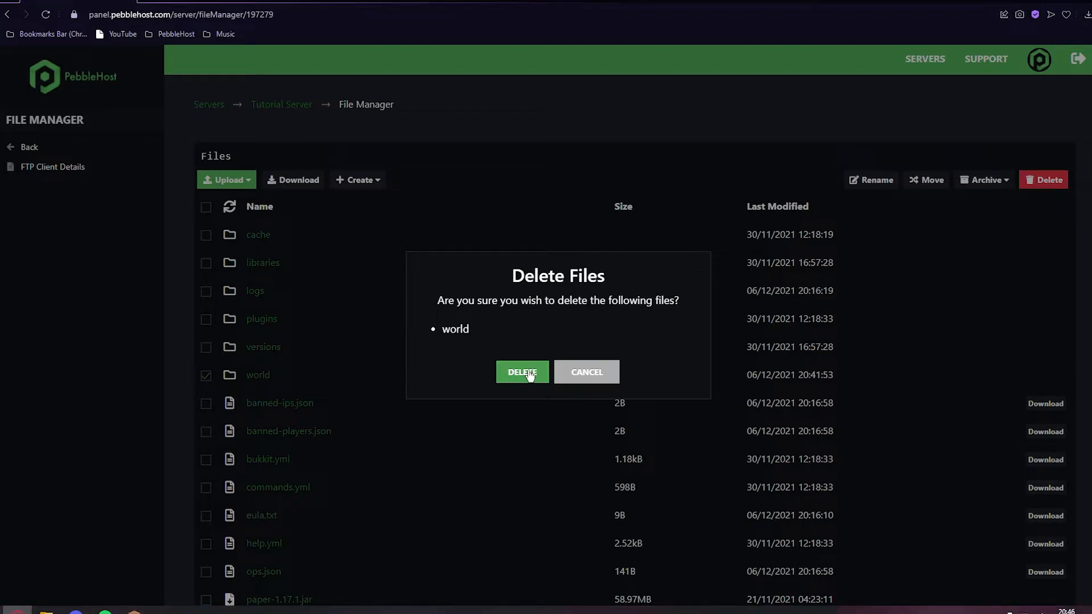
click(522, 372)
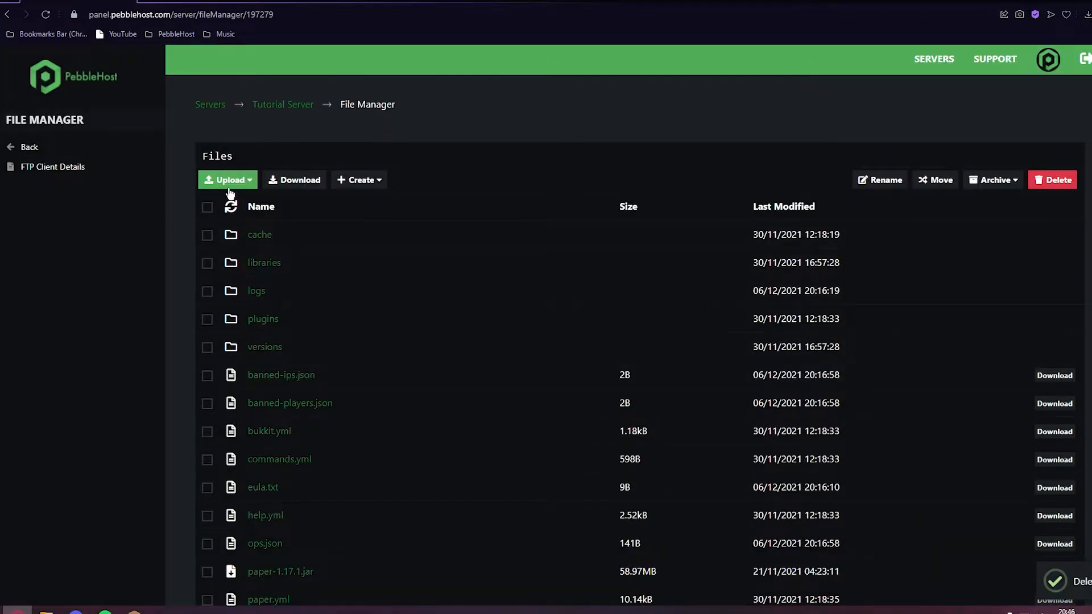
Upload the edited world folder from Downloads, confirming all 1,069 files.
click(224, 179)
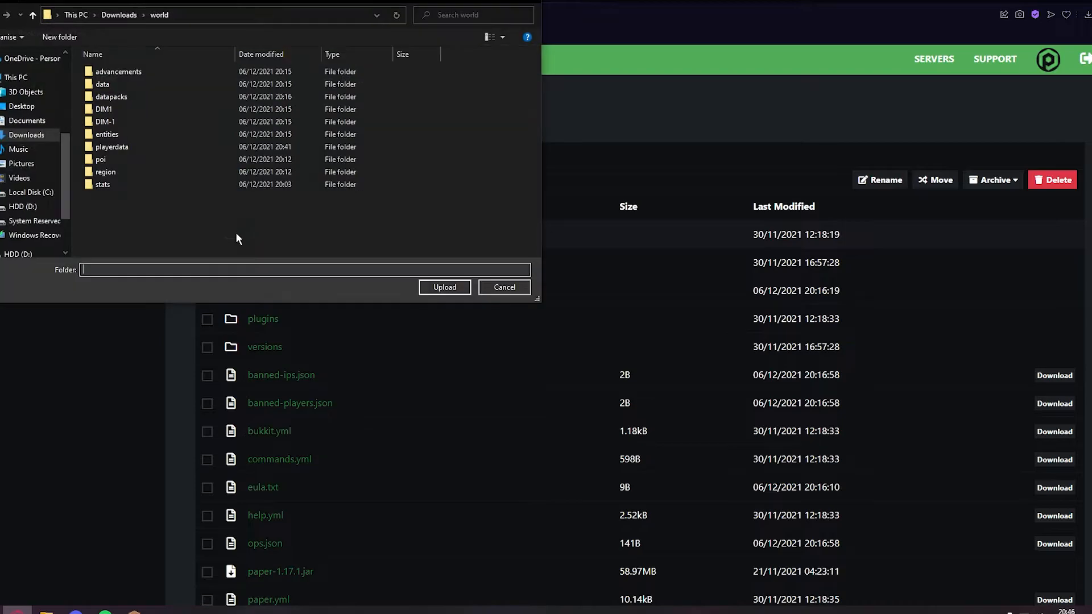
click(27, 135)
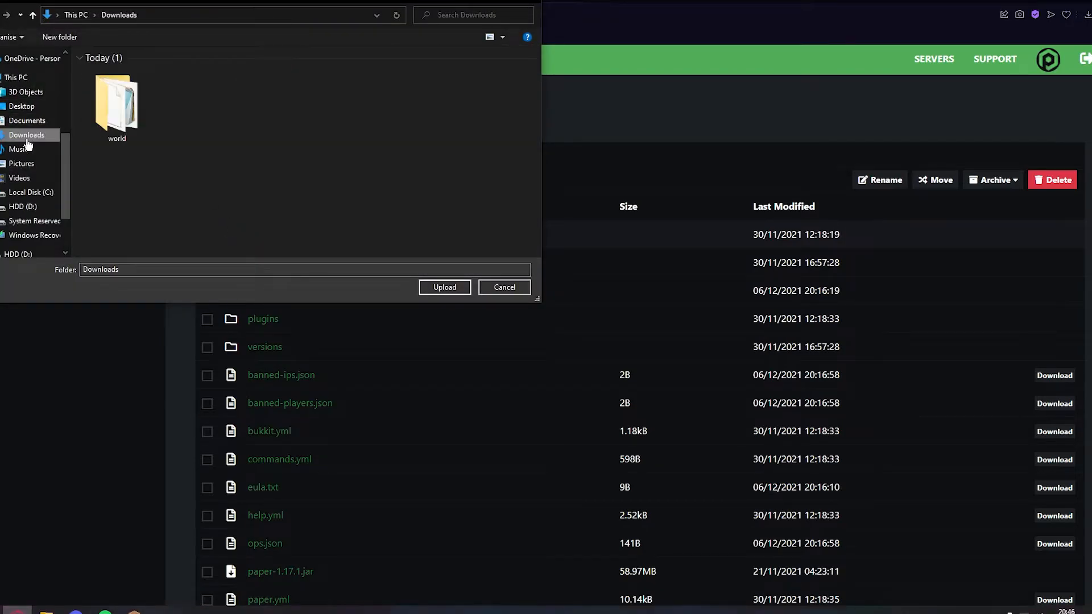
click(116, 102)
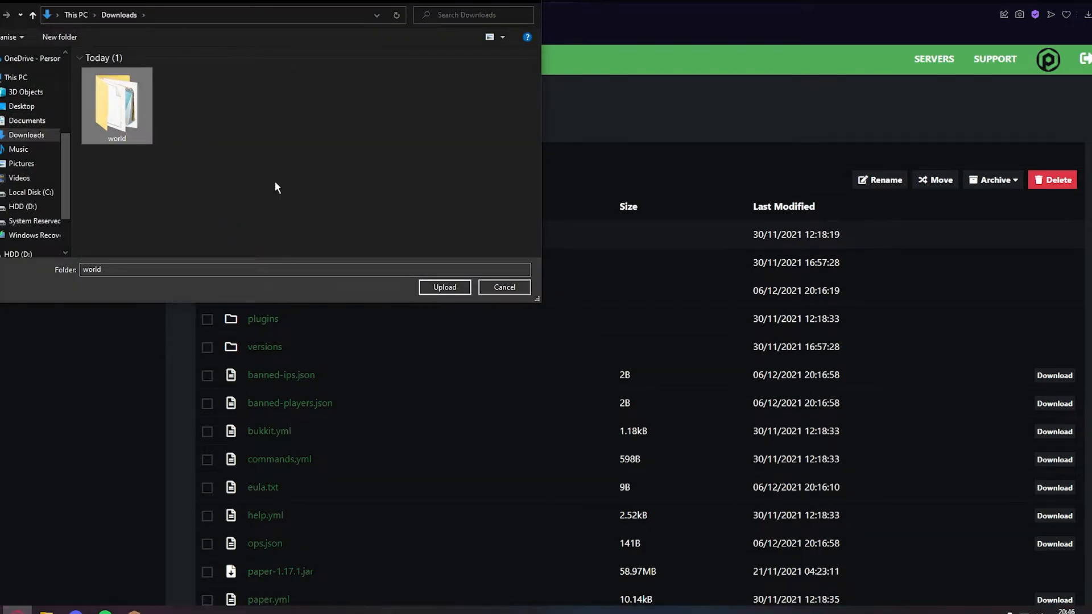
click(444, 286)
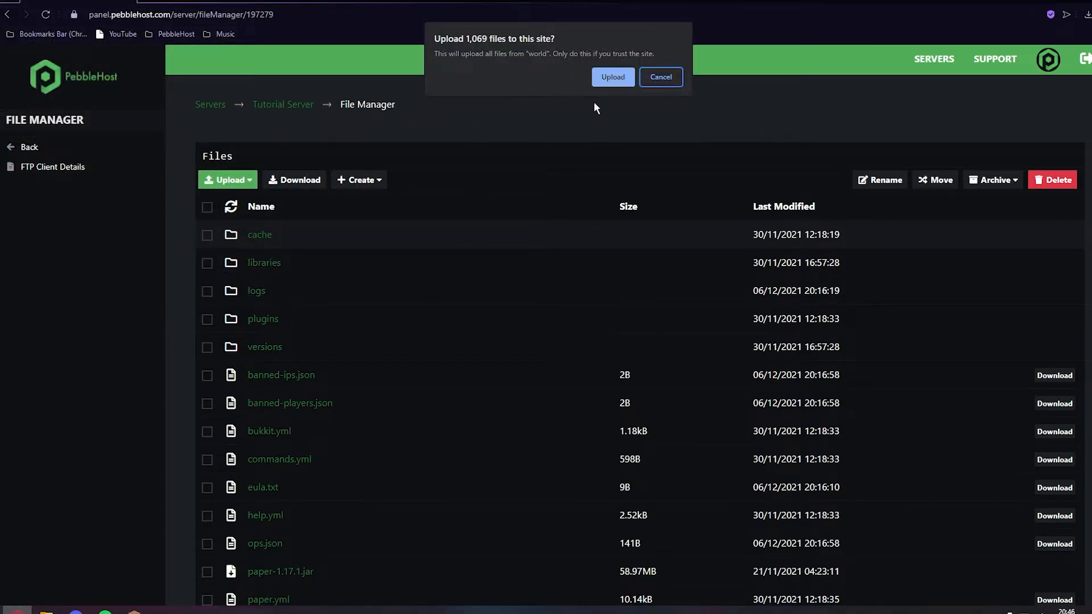
click(613, 77)
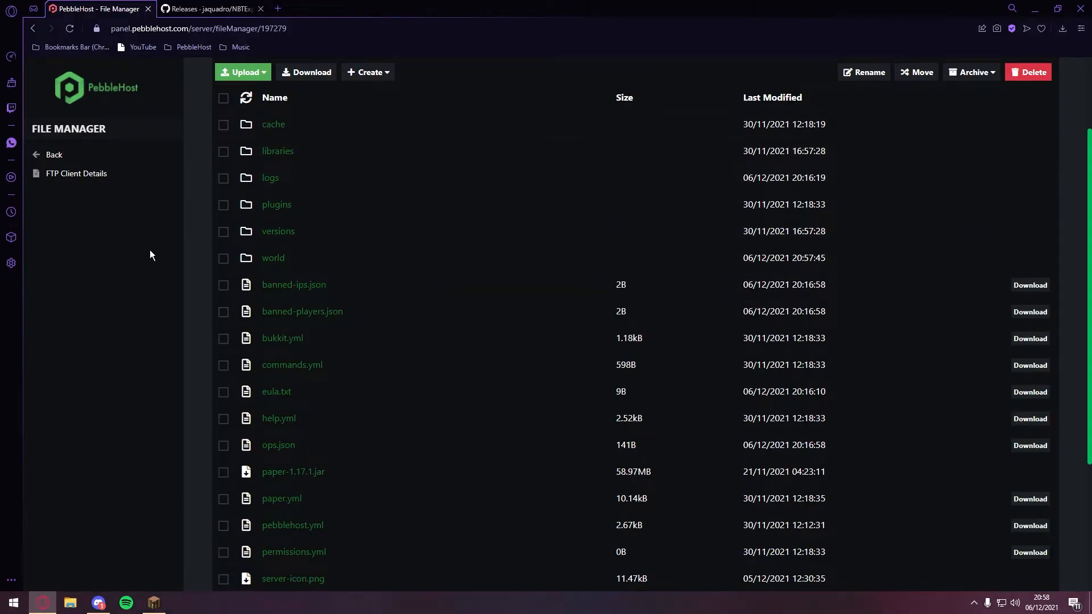
mouse_move(269, 270)
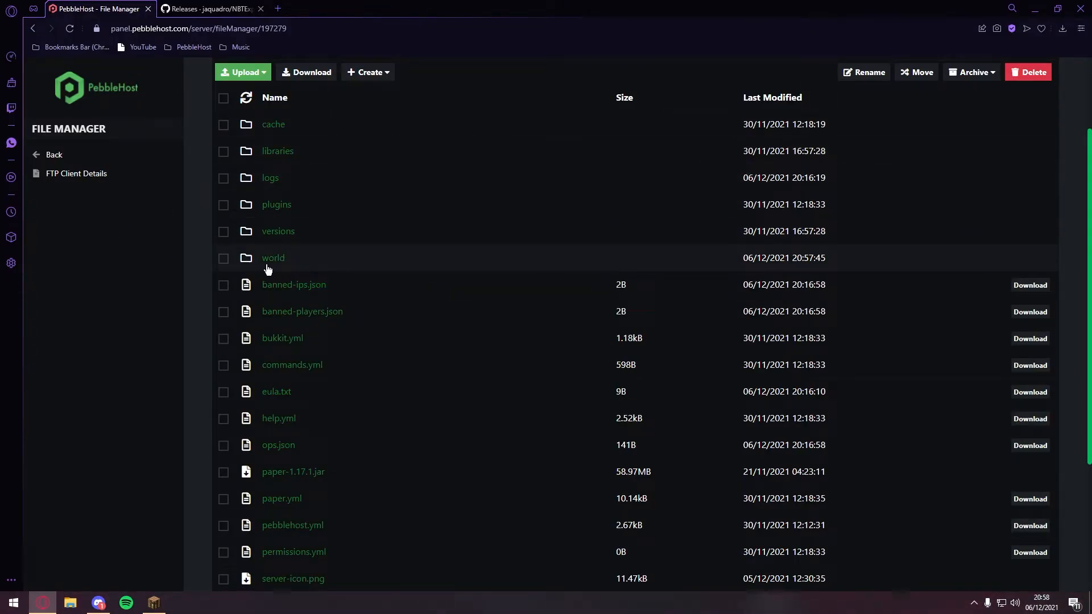